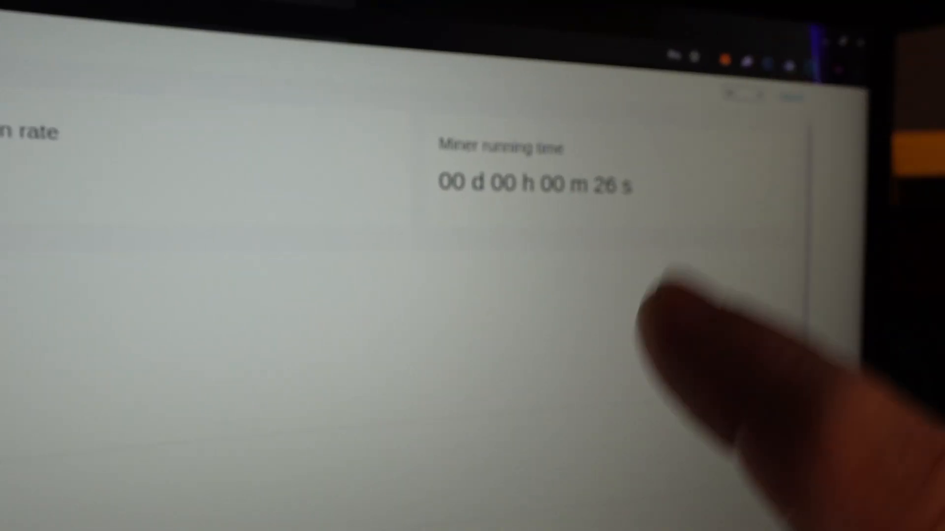
pyautogui.scroll(-3)
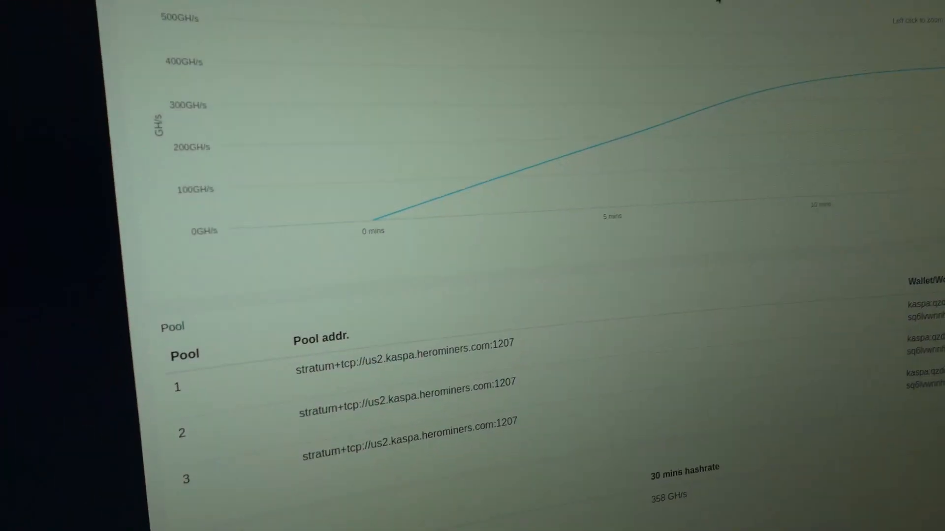
pyautogui.scroll(-3)
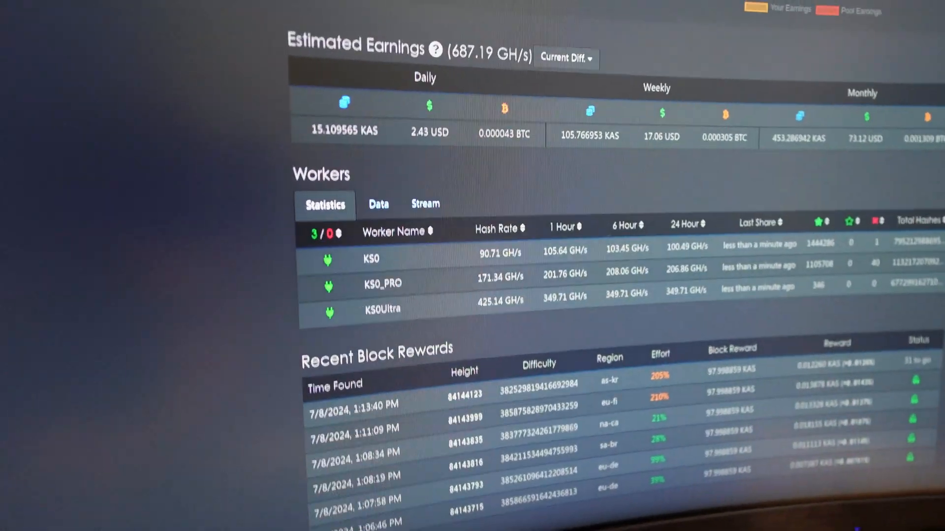
pyautogui.scroll(-3)
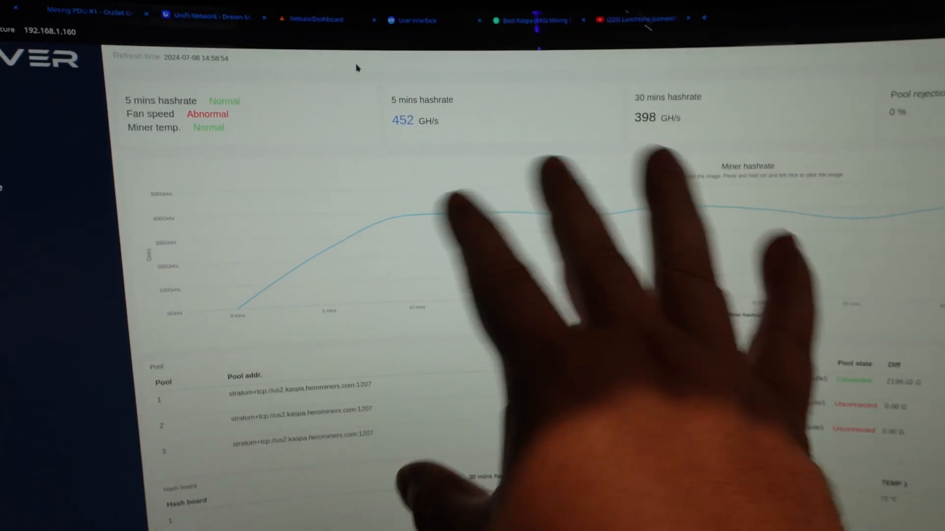
pyautogui.scroll(-3)
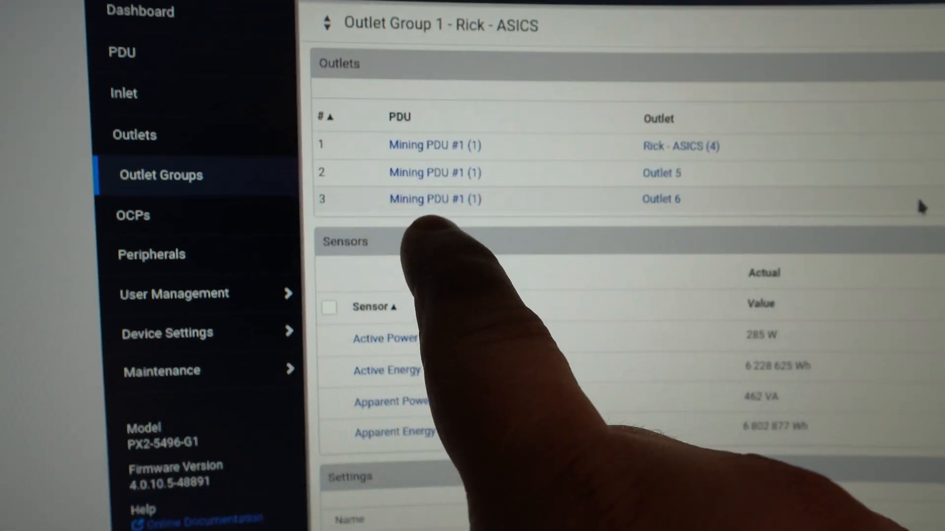
pyautogui.scroll(-3)
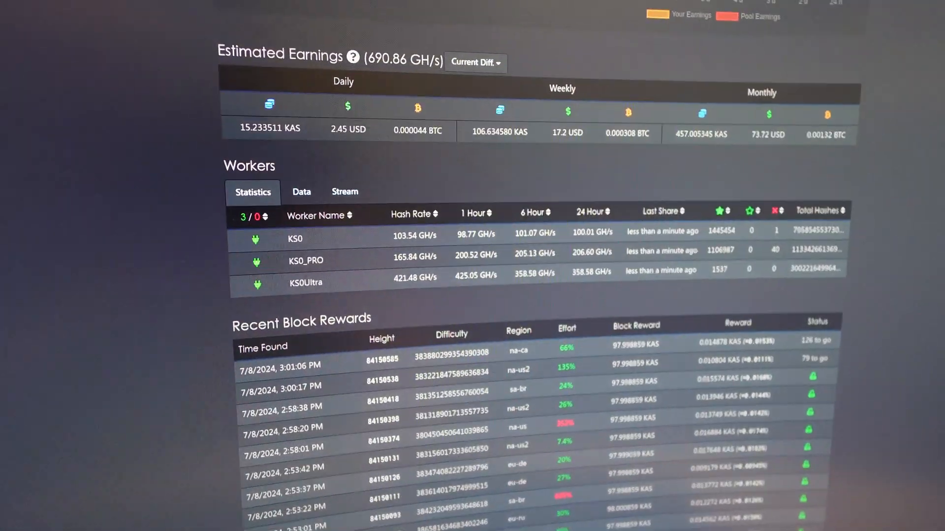
pyautogui.scroll(-3)
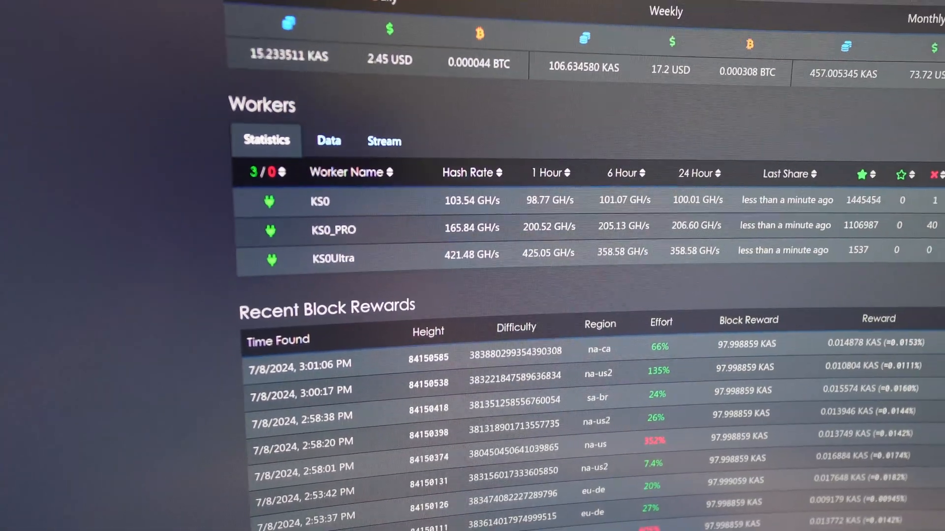